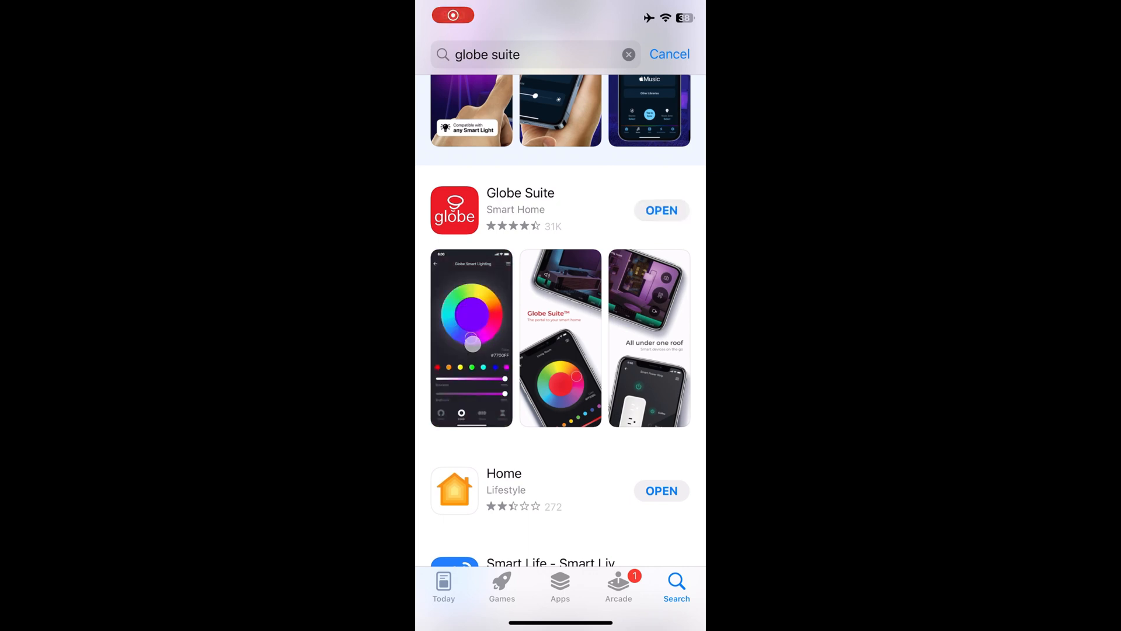
- Launch the installed Globe Suite app from the App Store results
{"action": "left_click", "coordinate": [661, 210]}
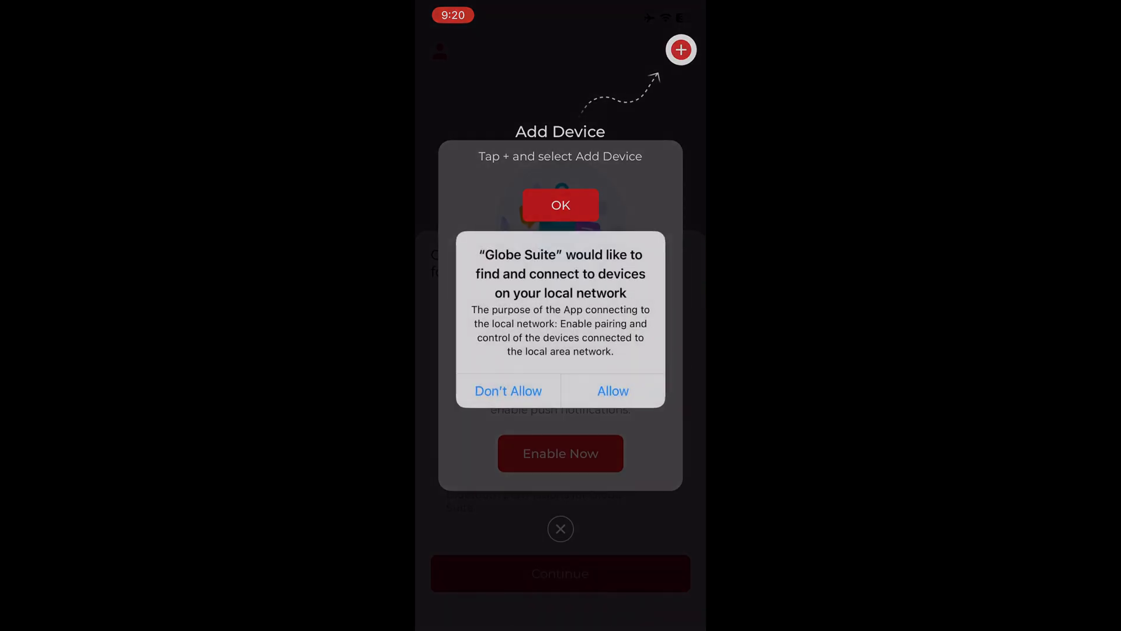
- Allow local network access and notifications, then begin adding a new device
{"action": "left_click", "coordinate": [613, 390]}
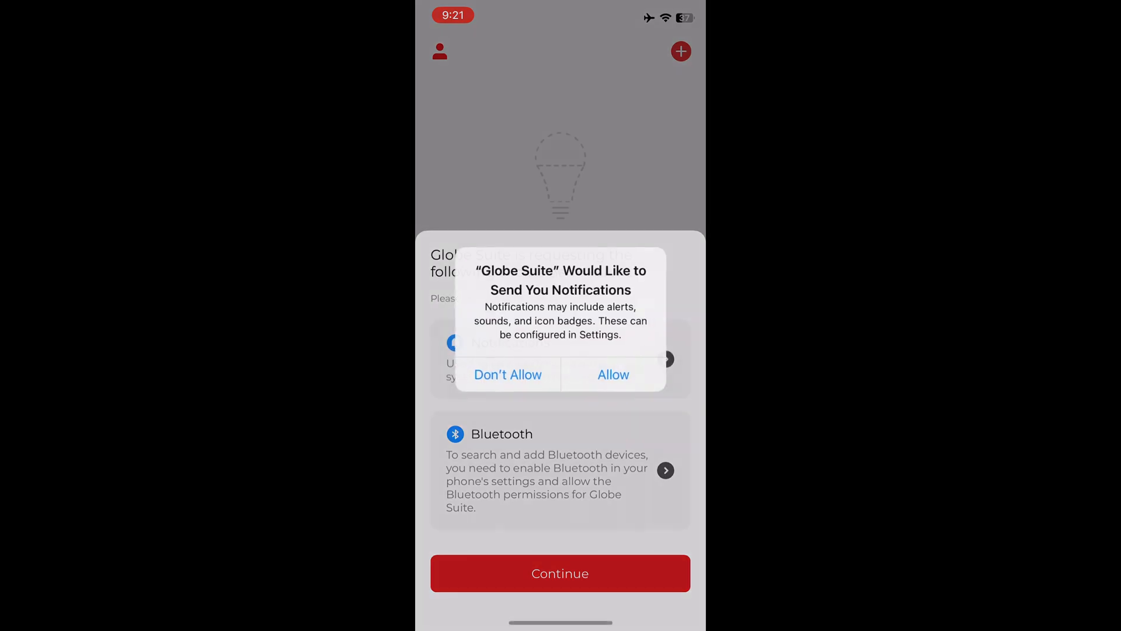
{"action": "left_click", "coordinate": [613, 373]}
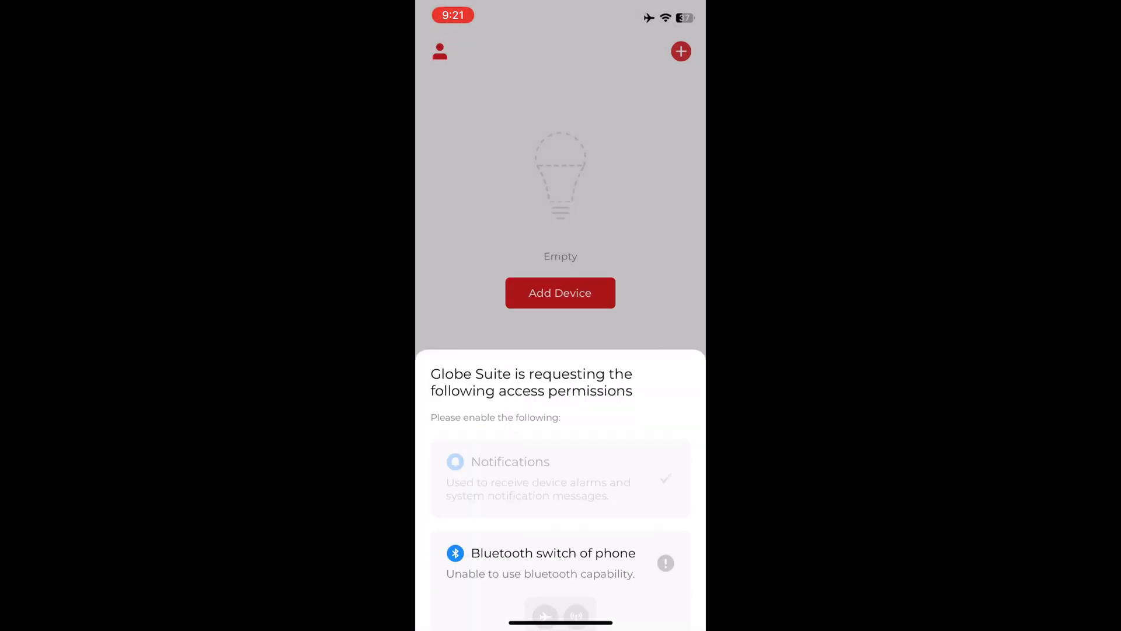
{"action": "left_click", "coordinate": [560, 292]}
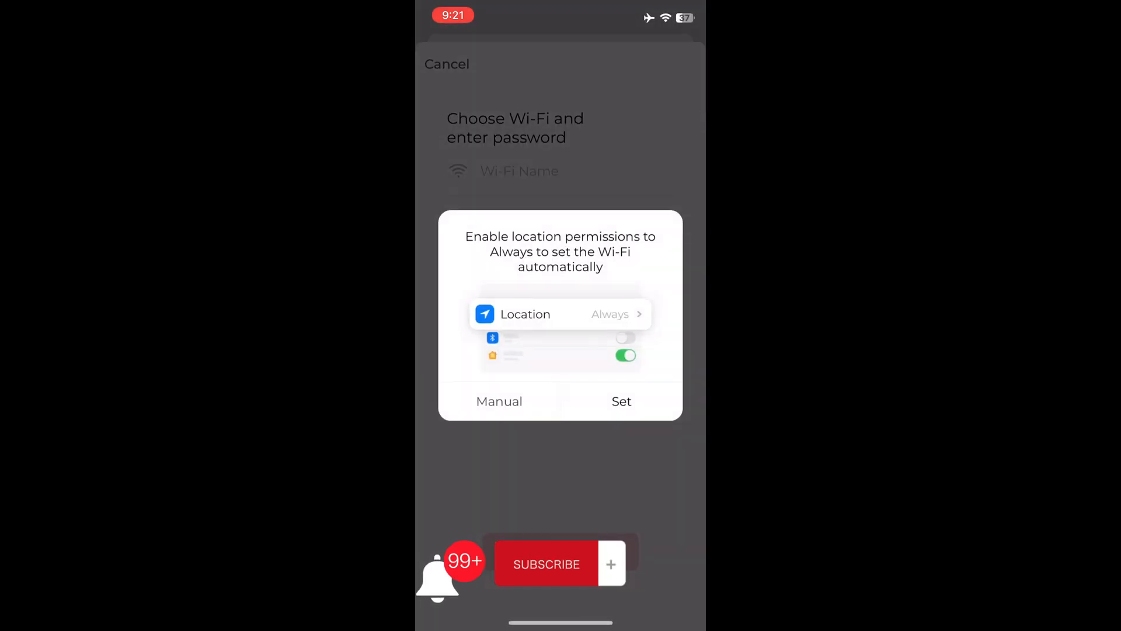
- Enter Wi-Fi details manually and complete pairing of smart plug 50207
{"action": "left_click", "coordinate": [610, 564]}
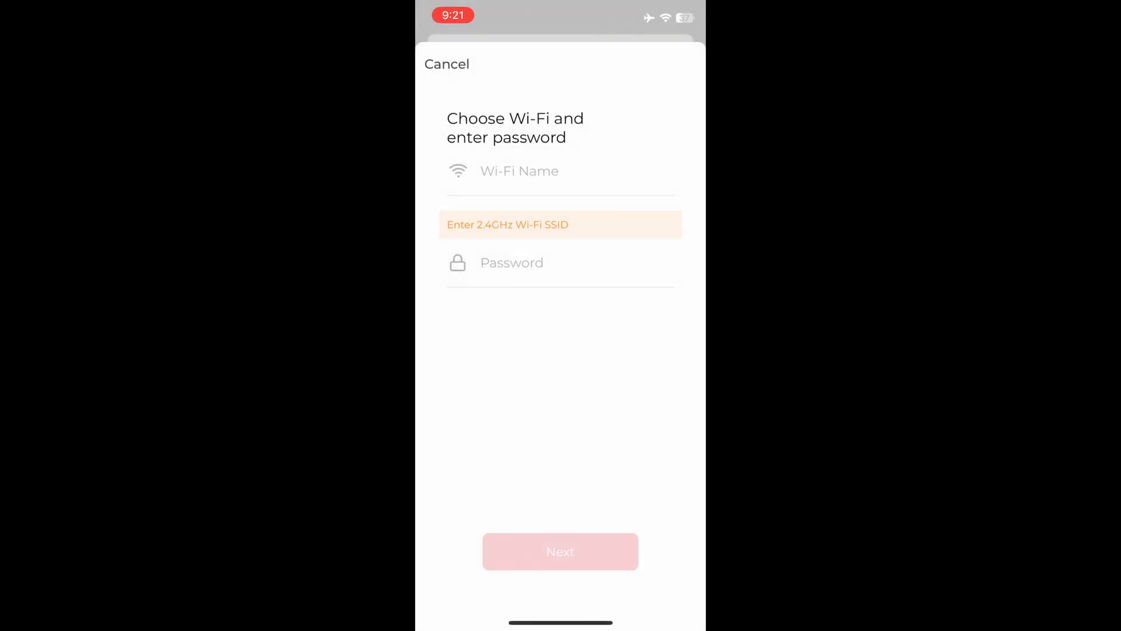
{"action": "left_click", "coordinate": [560, 551]}
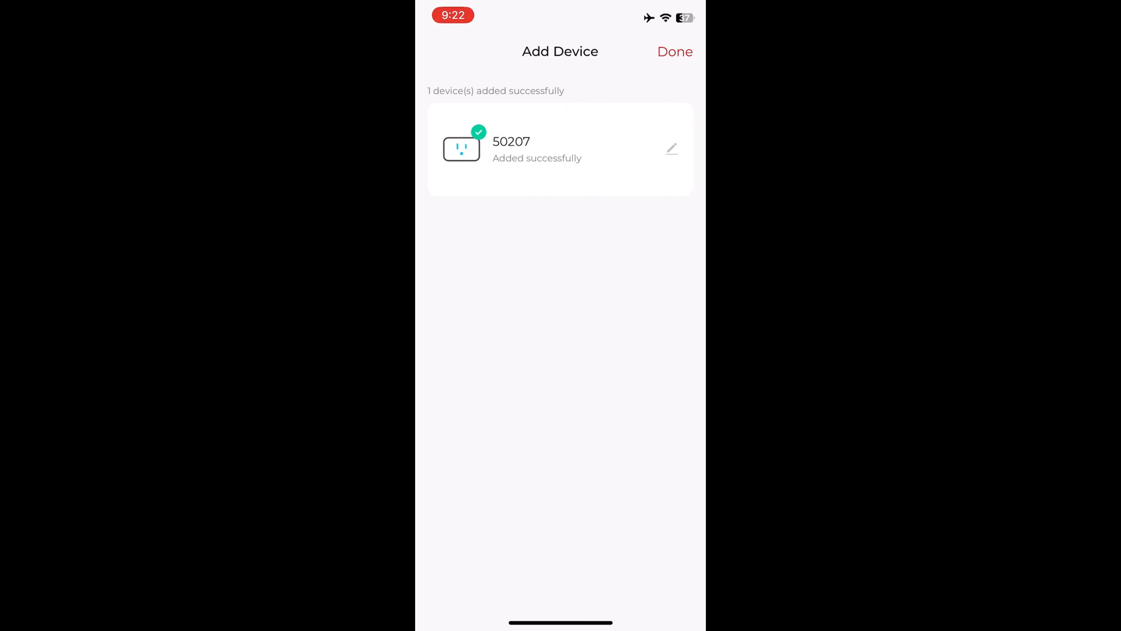
{"action": "left_click", "coordinate": [675, 52]}
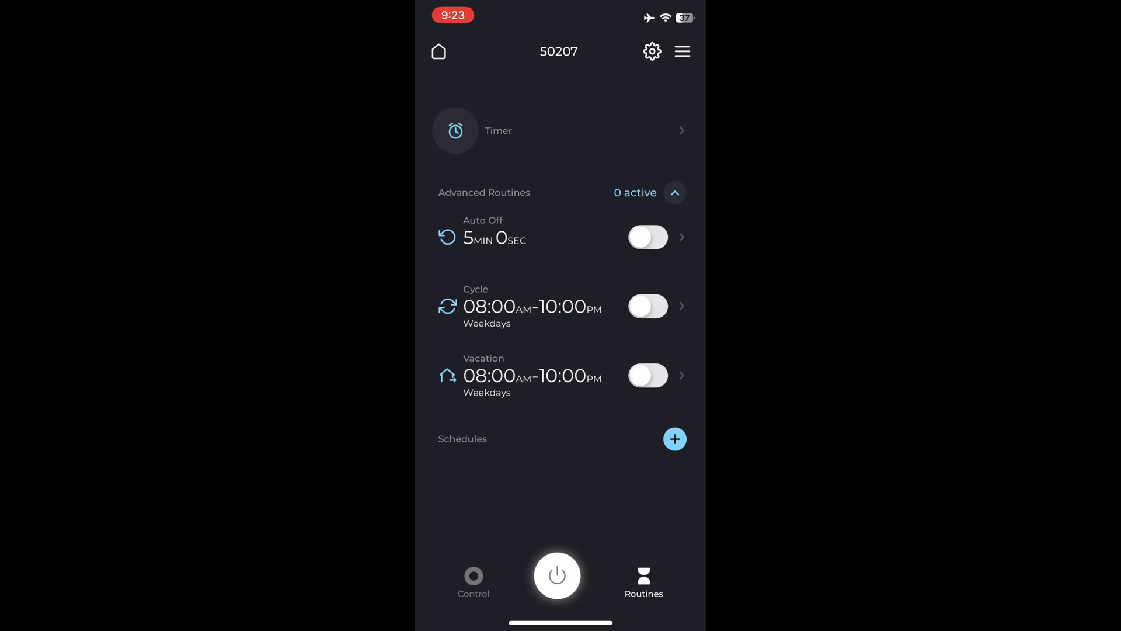
- View the plug's timer setup and cancel it without starting a timer
{"action": "left_click", "coordinate": [497, 130]}
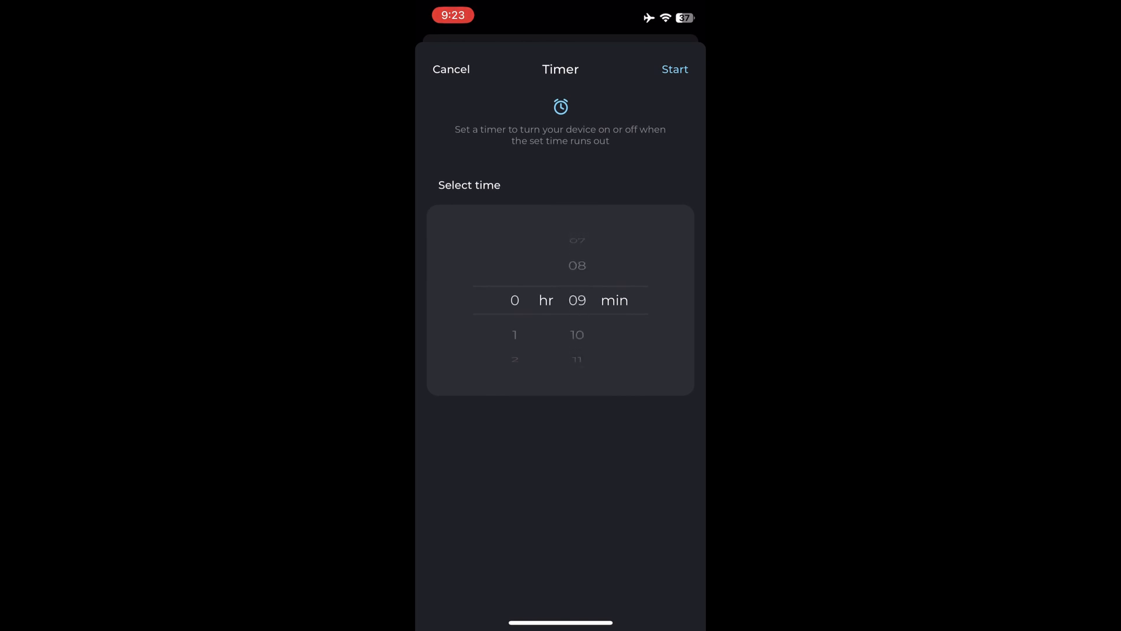
{"action": "left_click", "coordinate": [675, 70]}
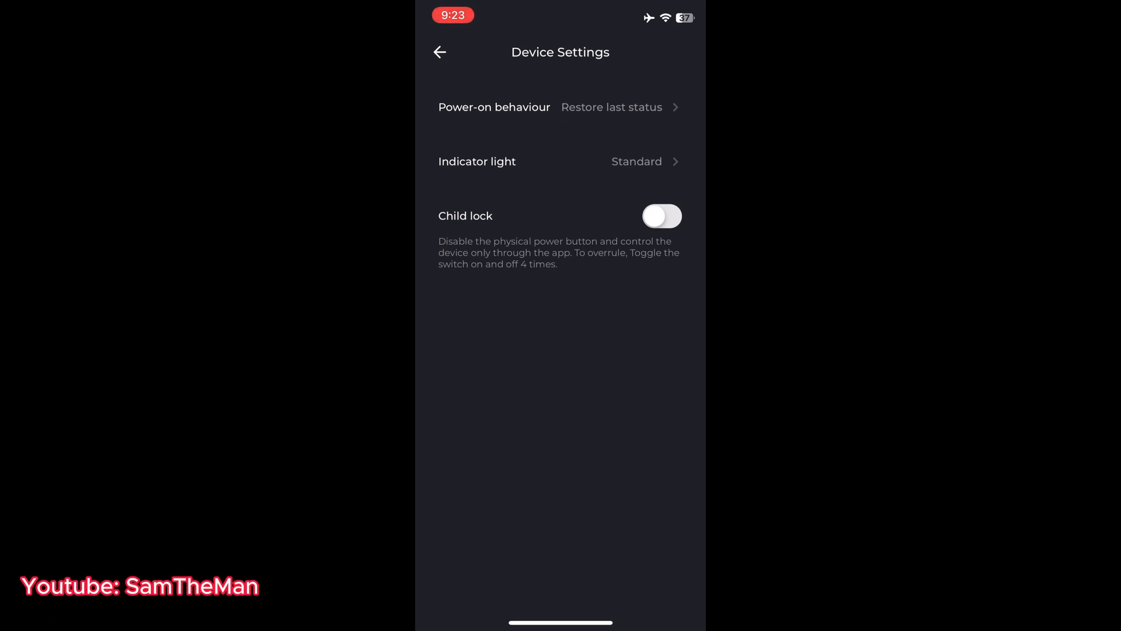
- Rename plug 50207 to 'Room 1', confirm, and return to its details page
{"action": "left_click", "coordinate": [439, 52]}
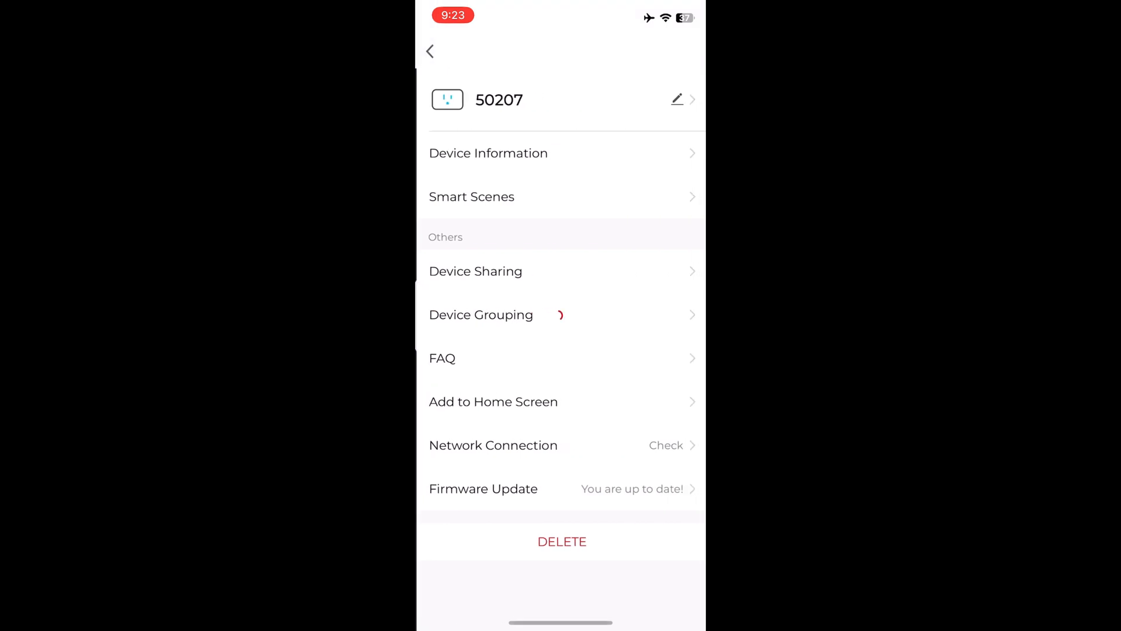
{"action": "left_click", "coordinate": [677, 100]}
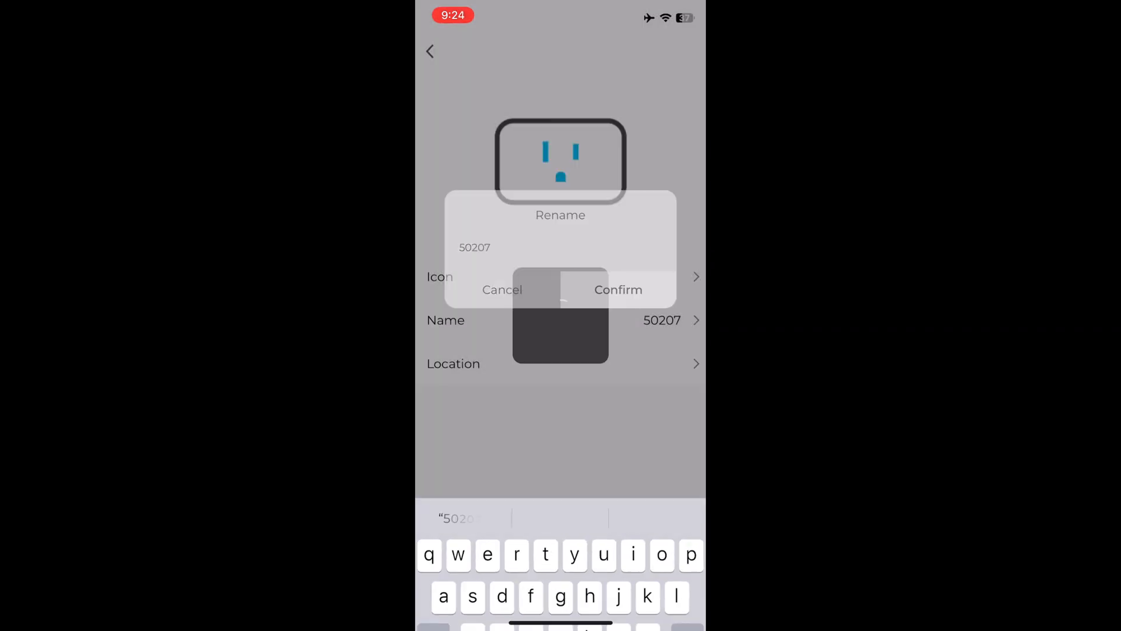
{"action": "left_click", "coordinate": [619, 290]}
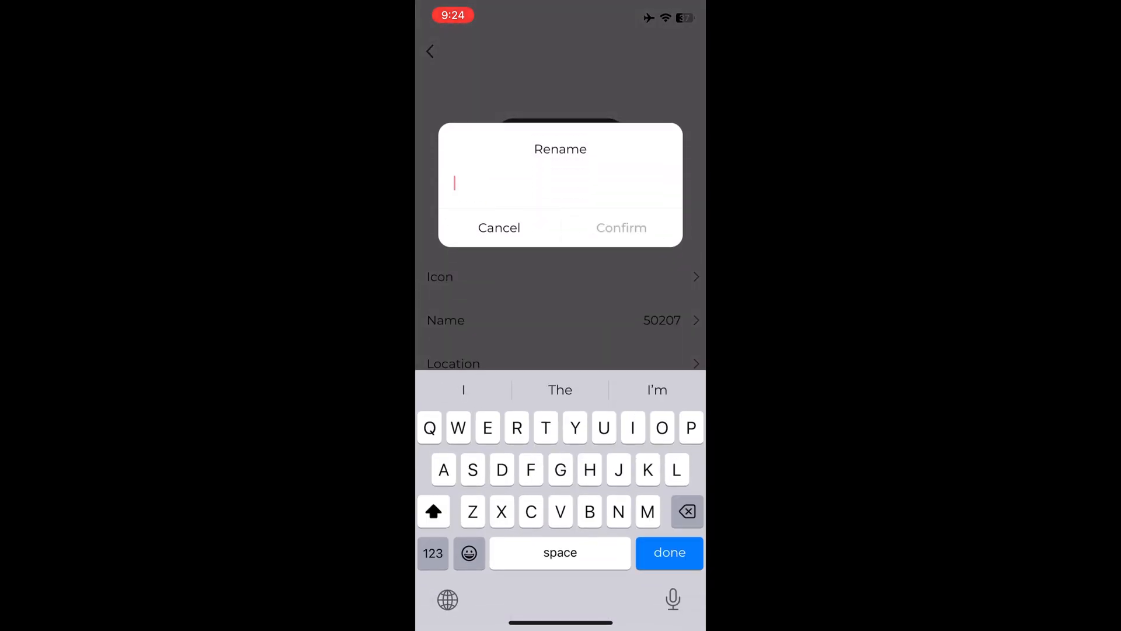
{"action": "type", "text": "Room 1"}
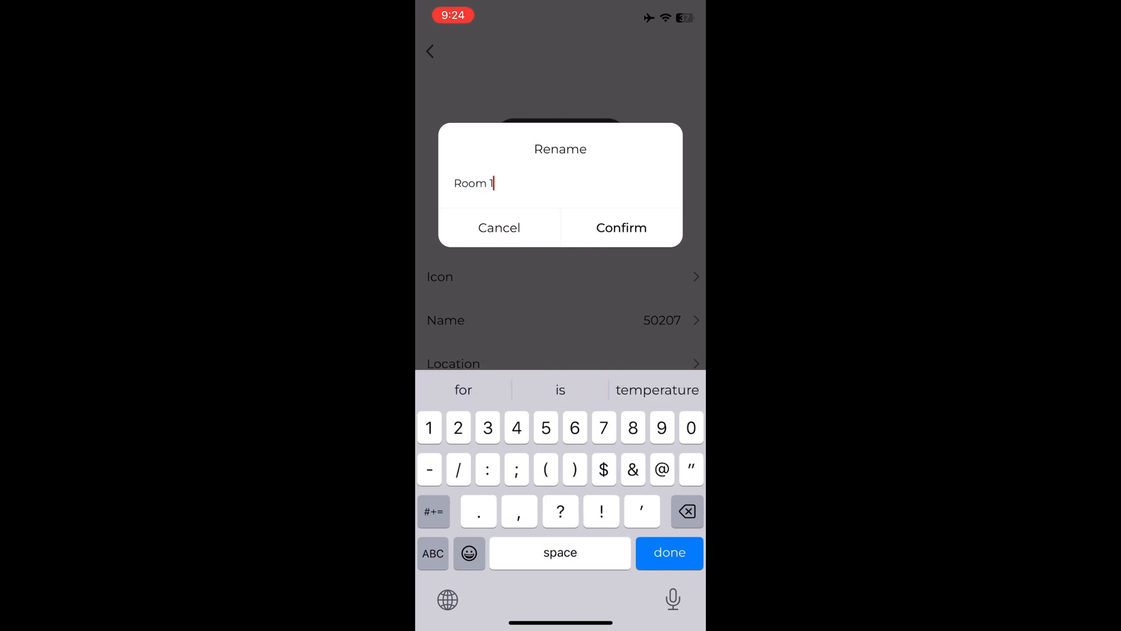
{"action": "left_click", "coordinate": [621, 228]}
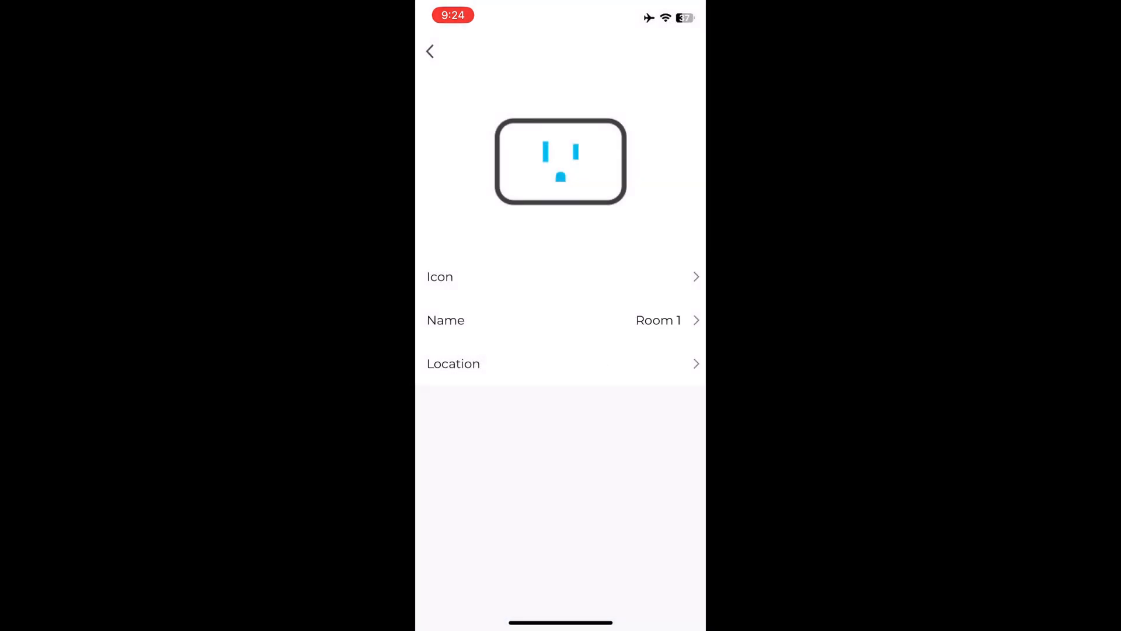
{"action": "left_click", "coordinate": [429, 53]}
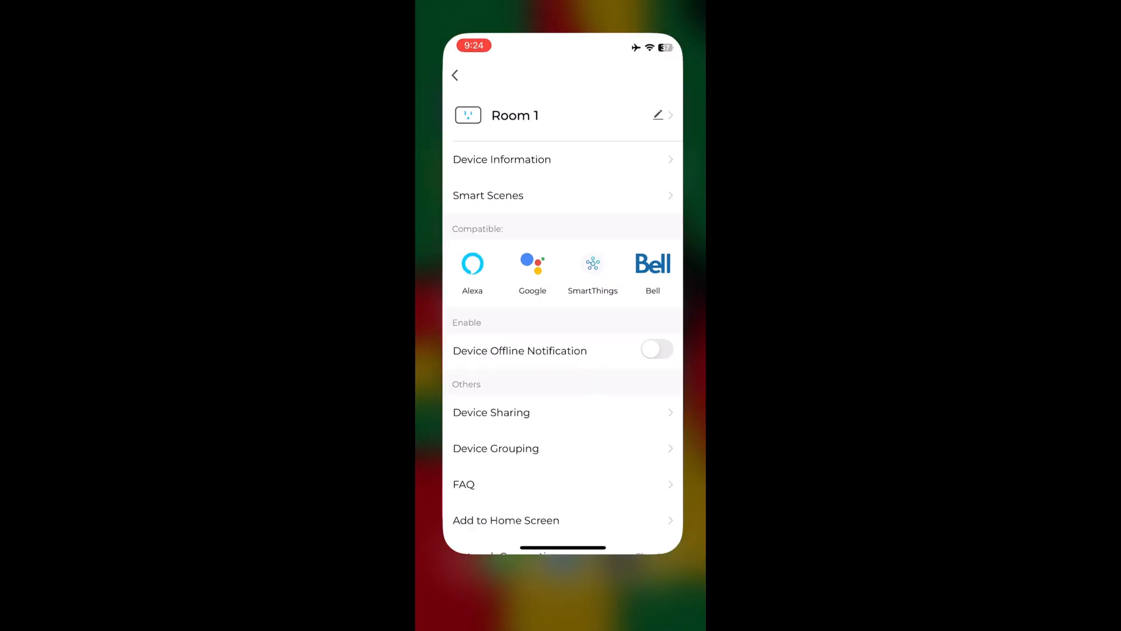